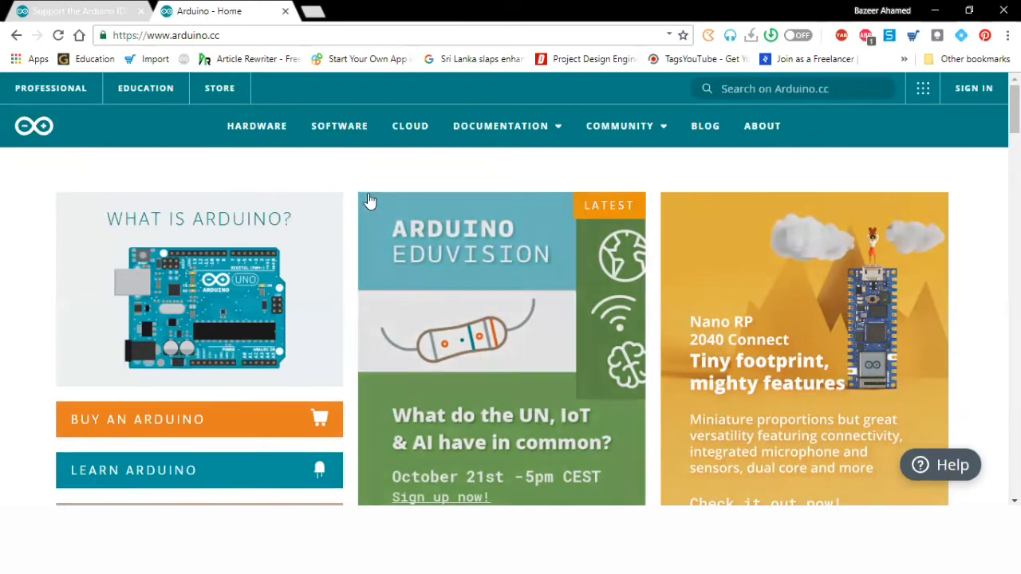
pyautogui.moveTo(415, 308)
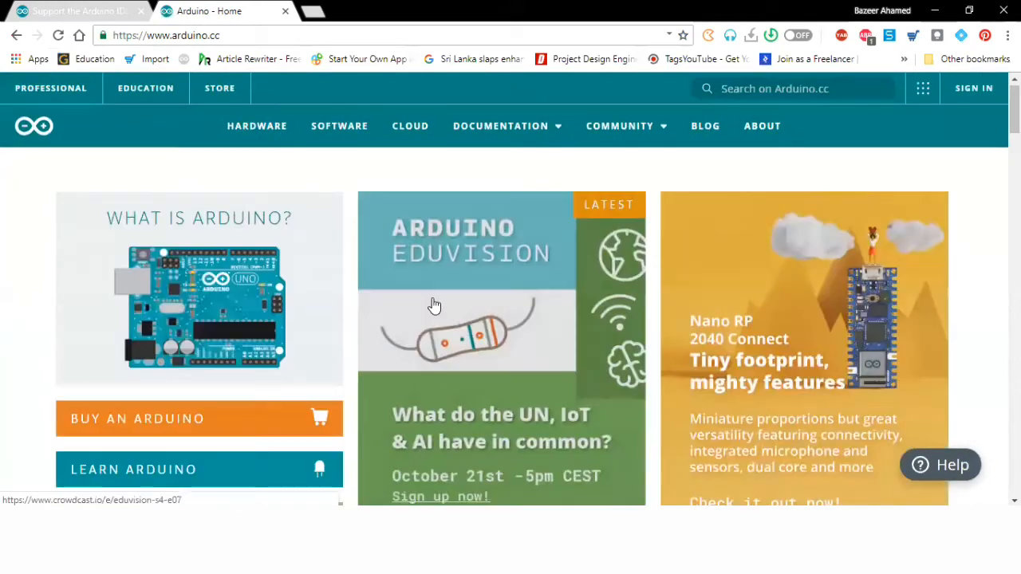
# - Show the Downloads section for Arduino IDE 1.8.16 on the arduino.cc Software page
pyautogui.click(338, 124)
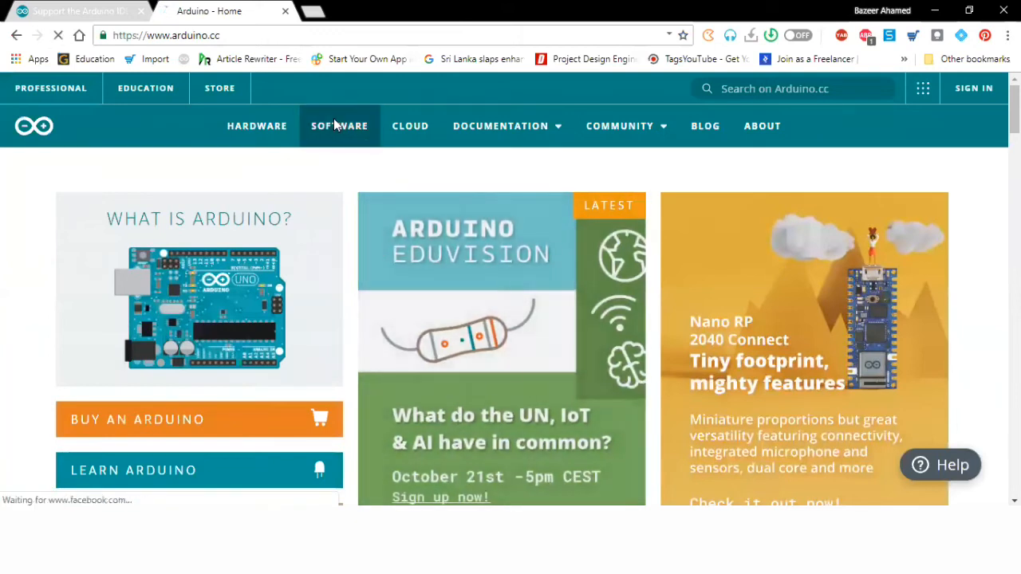
pyautogui.click(338, 124)
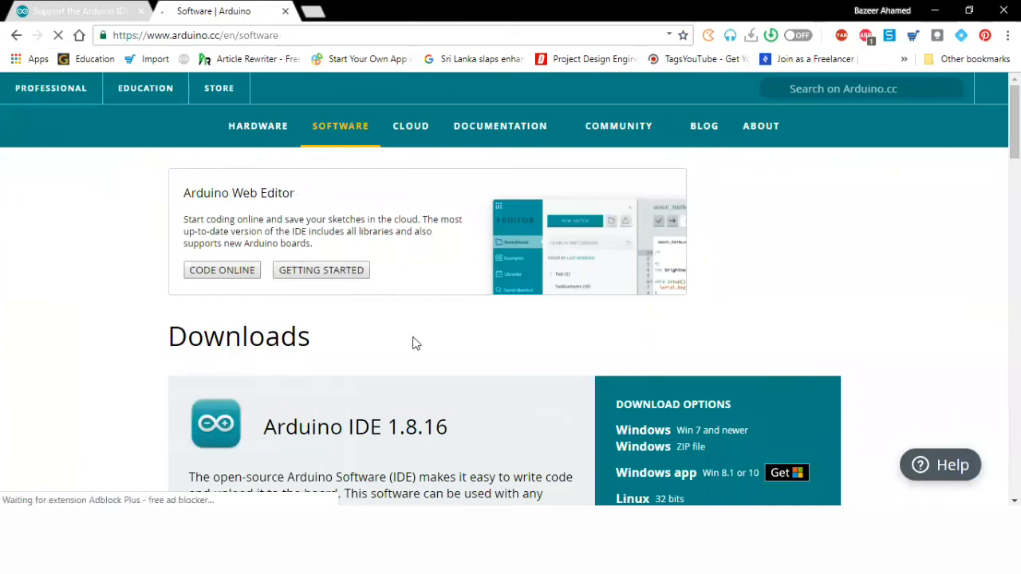
pyautogui.scroll(-3)
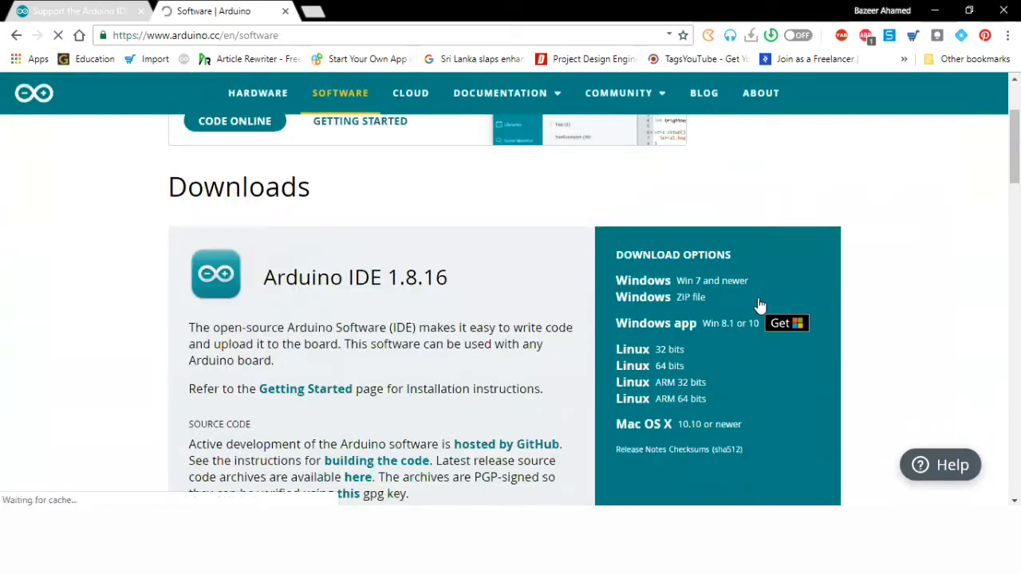
pyautogui.moveTo(748, 391)
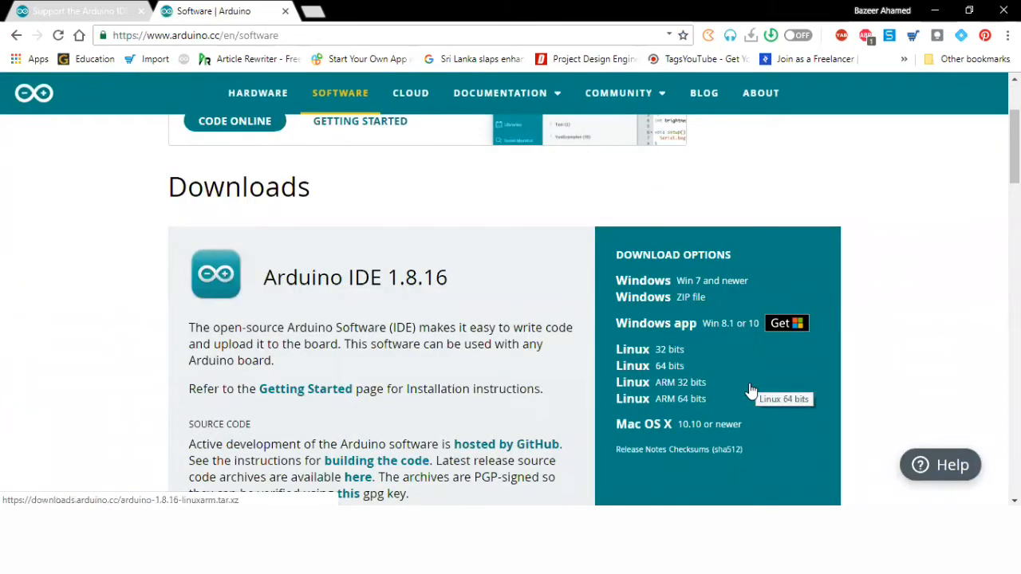
pyautogui.moveTo(798, 290)
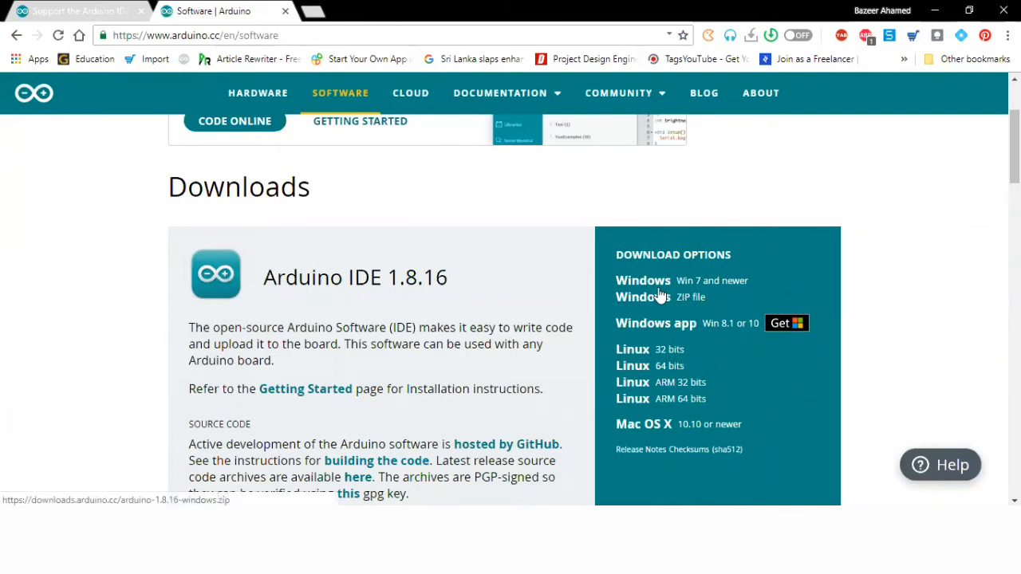
pyautogui.moveTo(667, 297)
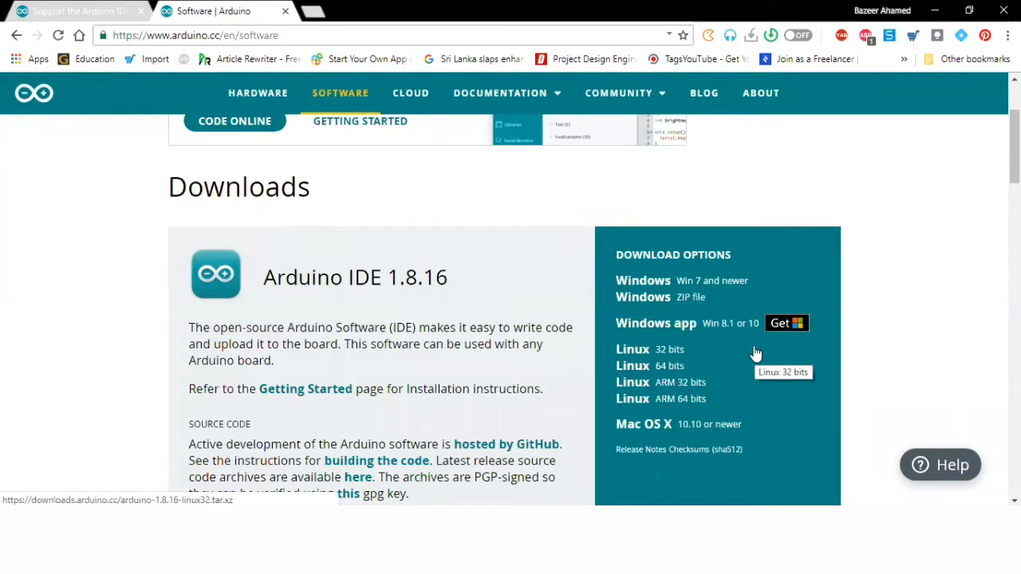
pyautogui.moveTo(715, 305)
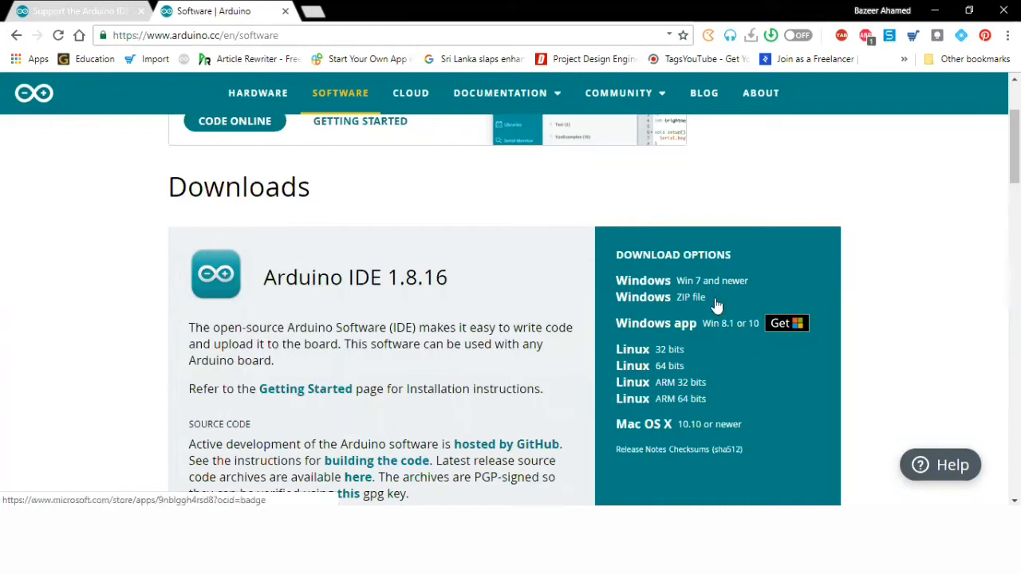
pyautogui.moveTo(643, 281)
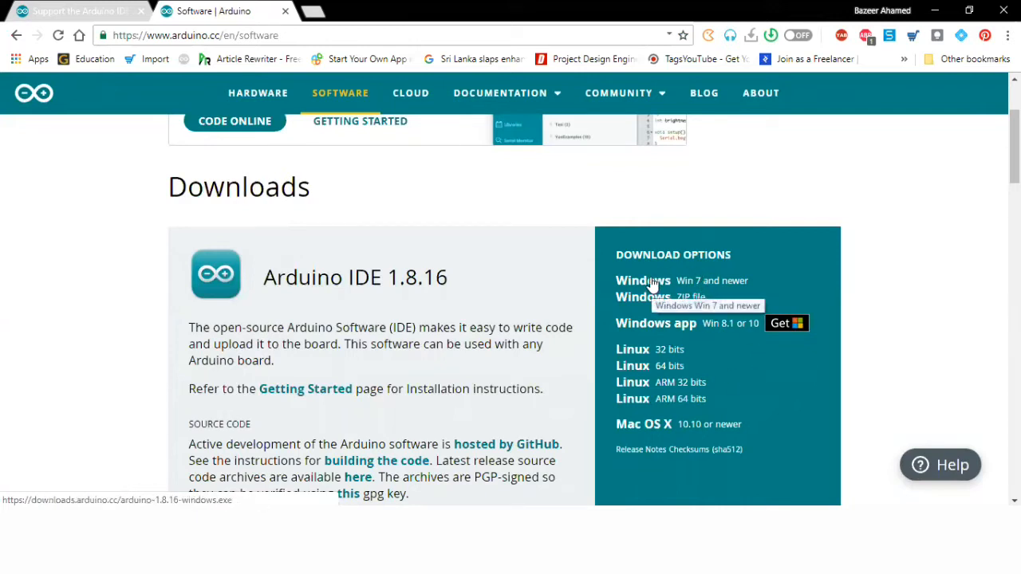
pyautogui.moveTo(644, 361)
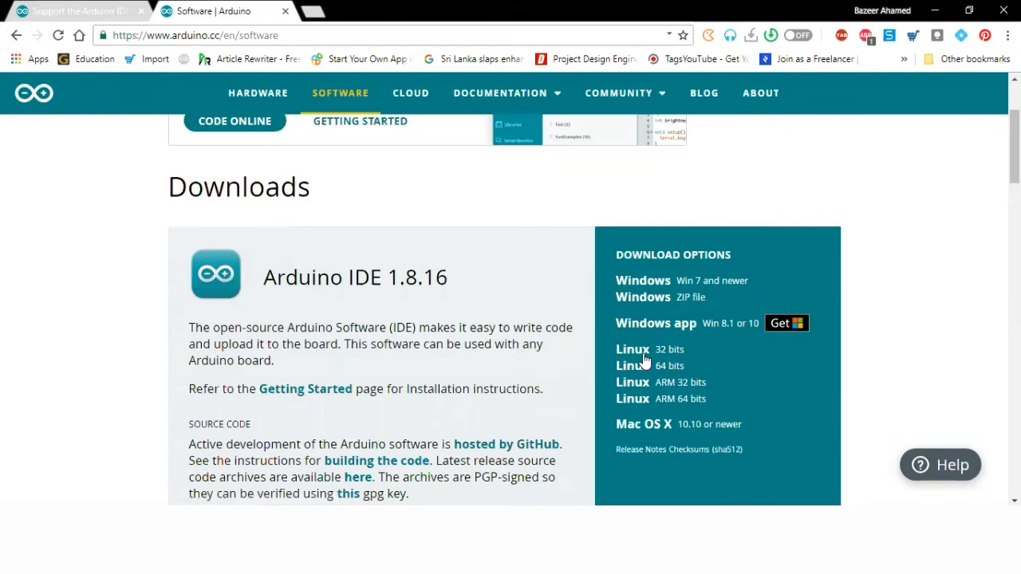
pyautogui.moveTo(648, 425)
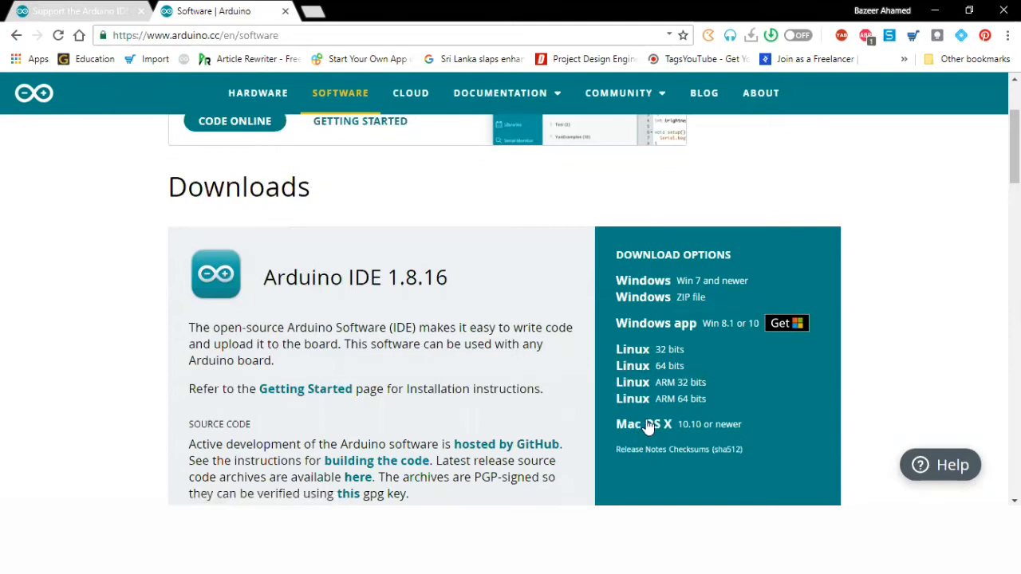
pyautogui.moveTo(644, 280)
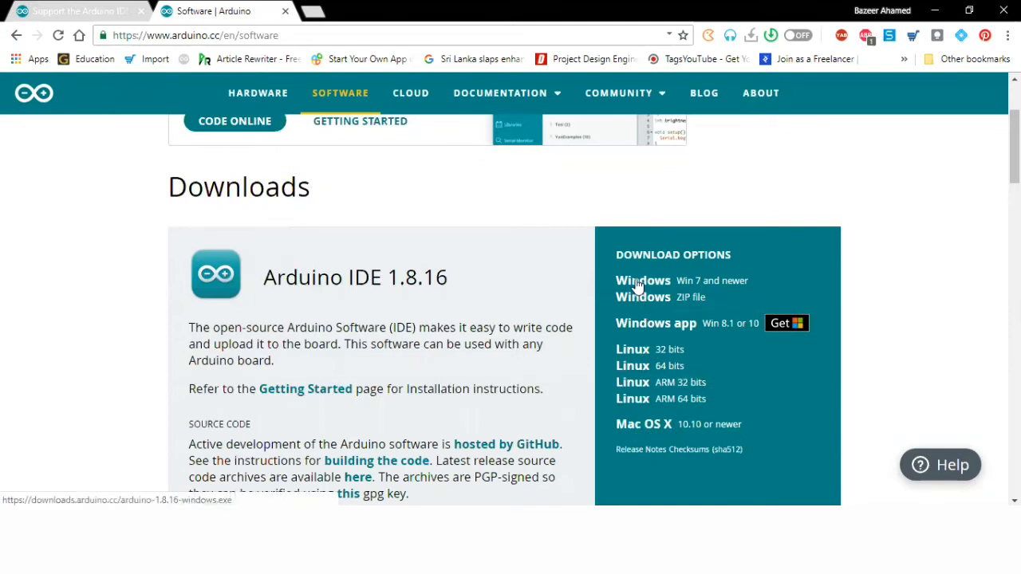
# - Choose the Windows 7 and newer installer and Just Download, skipping the donation
pyautogui.click(643, 281)
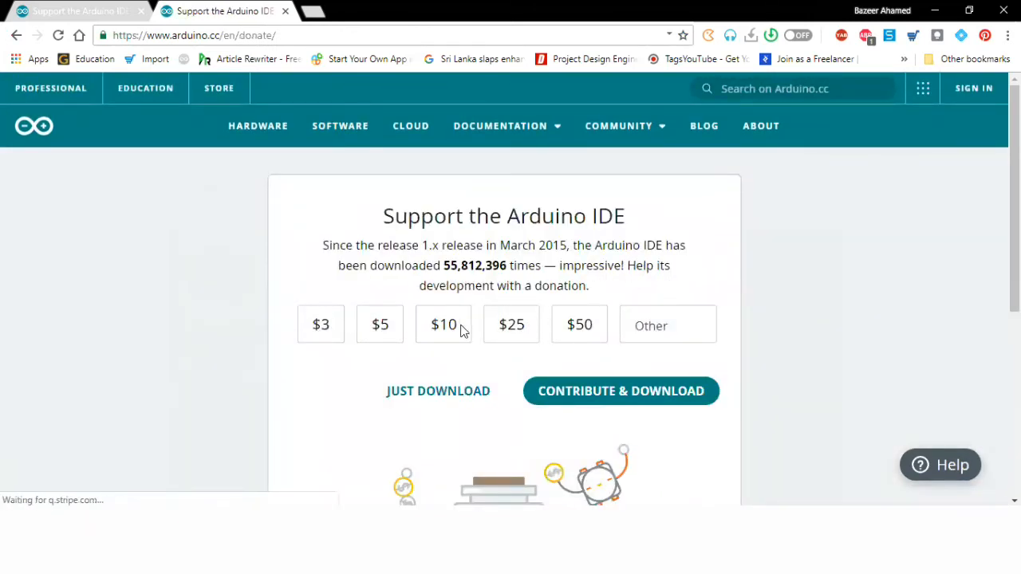
pyautogui.moveTo(454, 370)
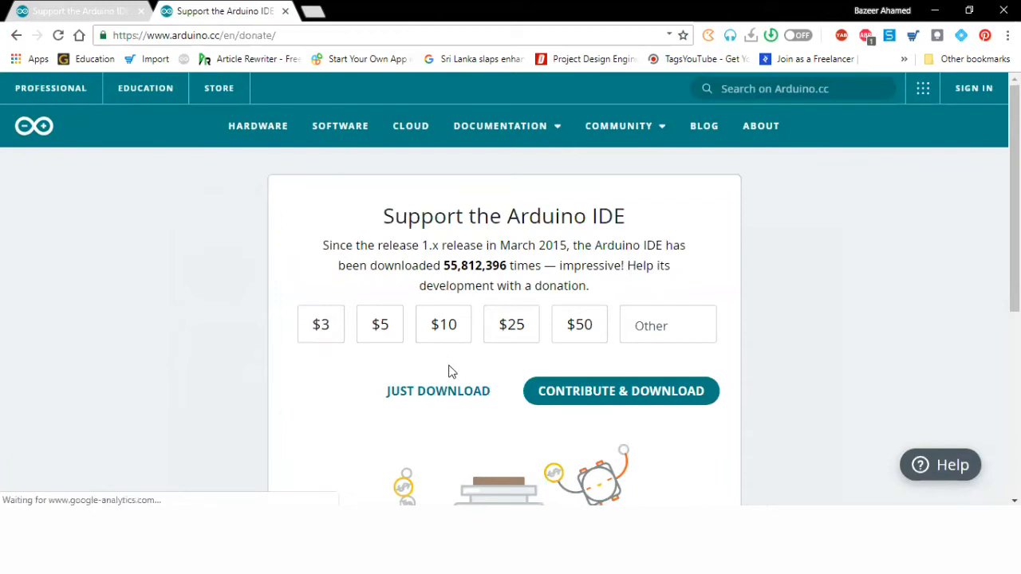
pyautogui.moveTo(422, 402)
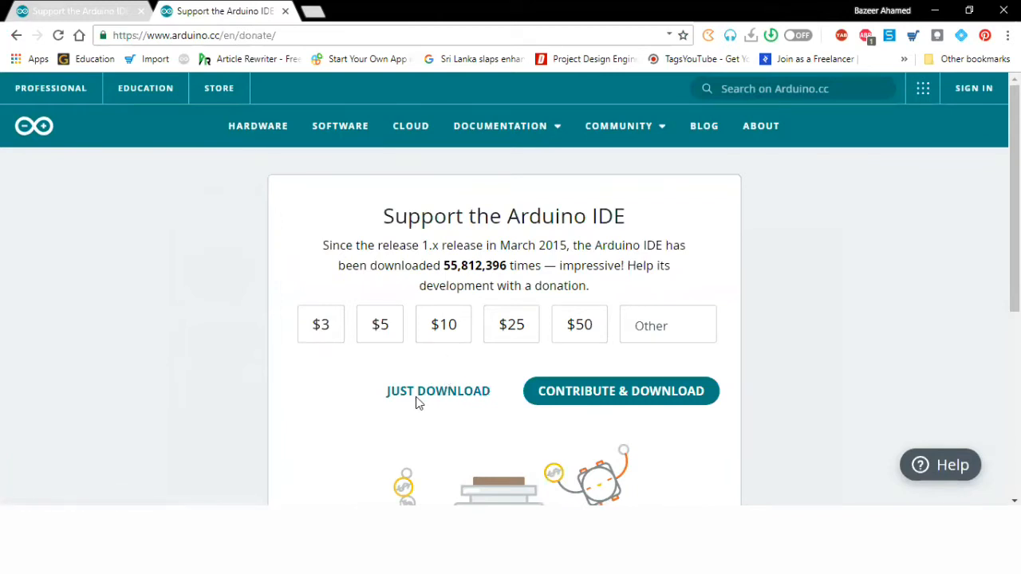
pyautogui.moveTo(407, 428)
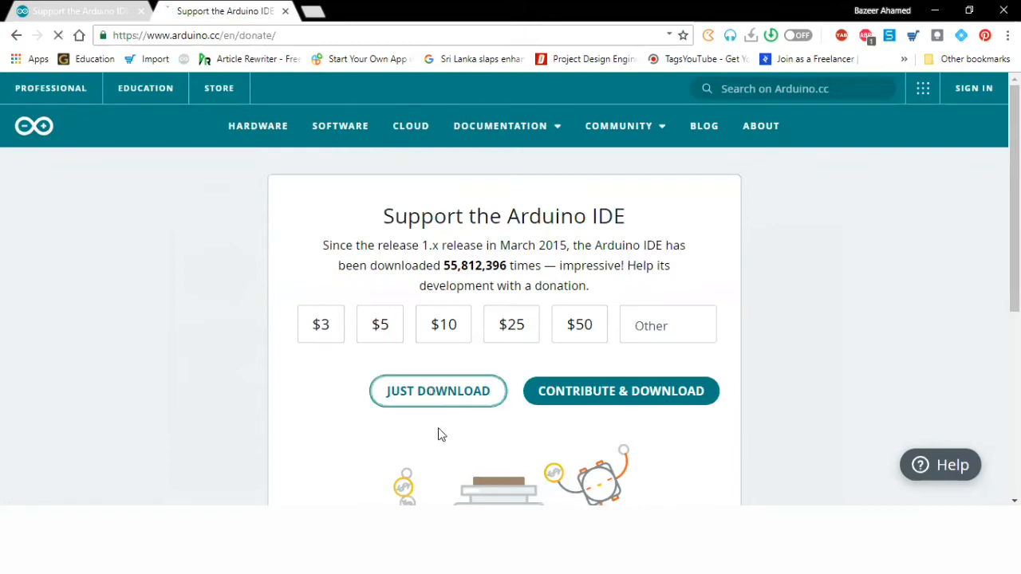
pyautogui.click(437, 391)
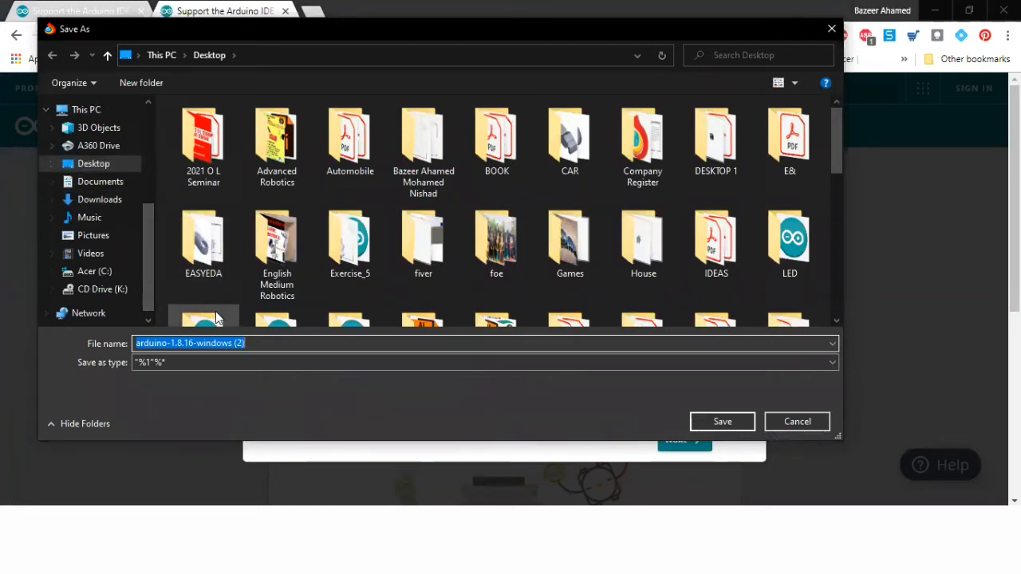
pyautogui.moveTo(211, 320)
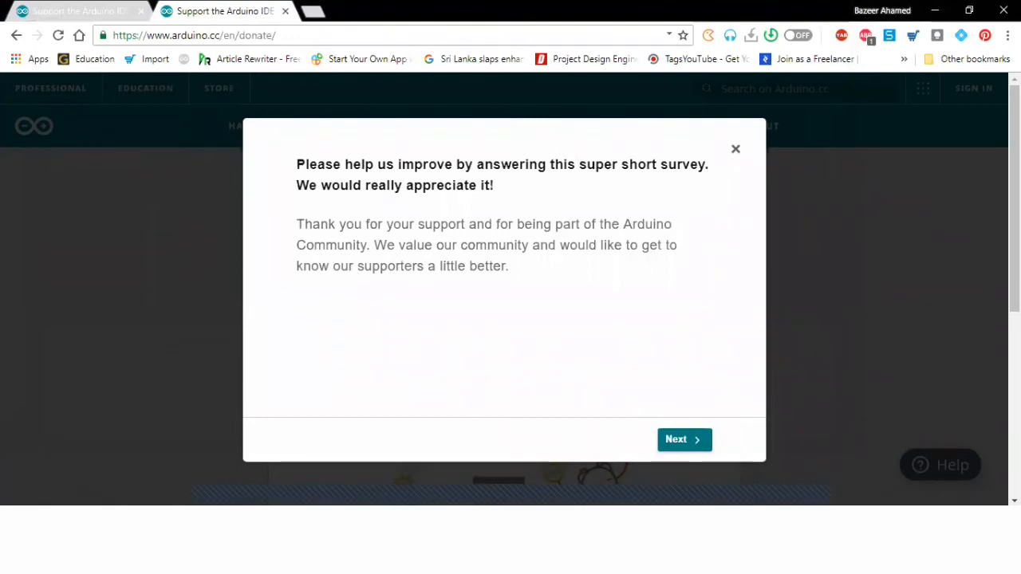
pyautogui.moveTo(734, 150)
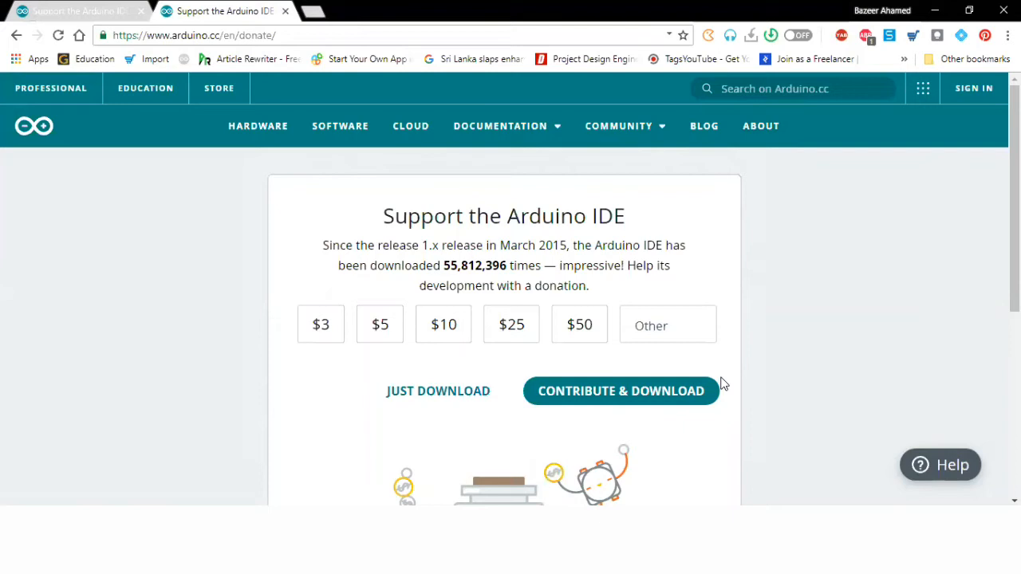
pyautogui.moveTo(757, 407)
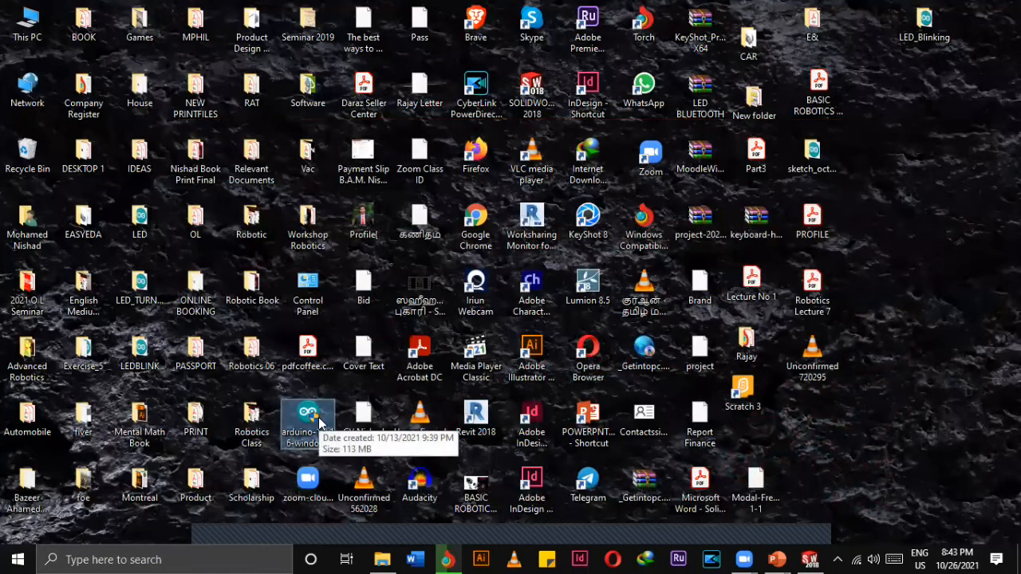
pyautogui.moveTo(319, 418)
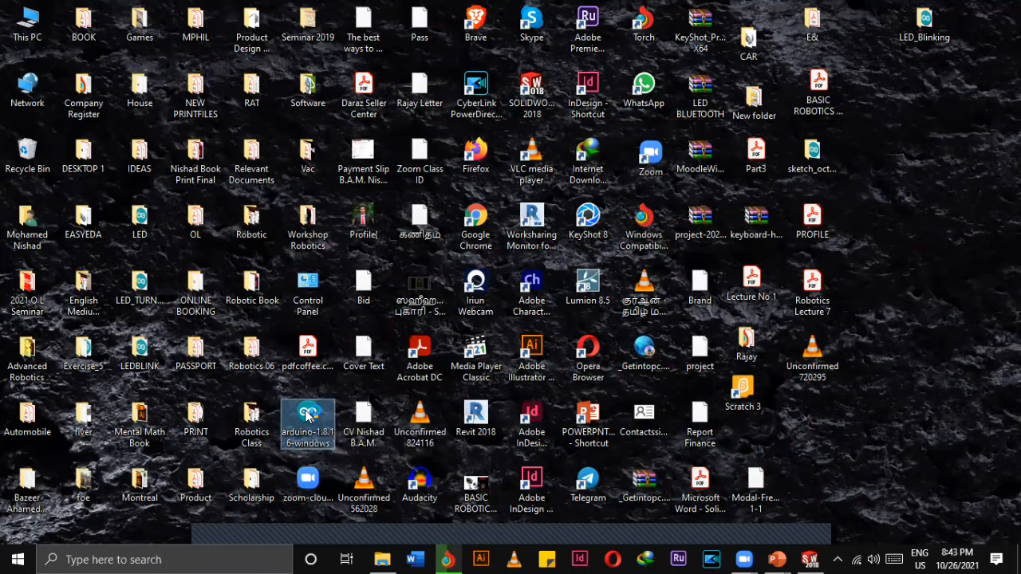
# - Launch the arduino-1.8.16-windows installer from the desktop to reach the license agreement
pyautogui.doubleClick(306, 415)
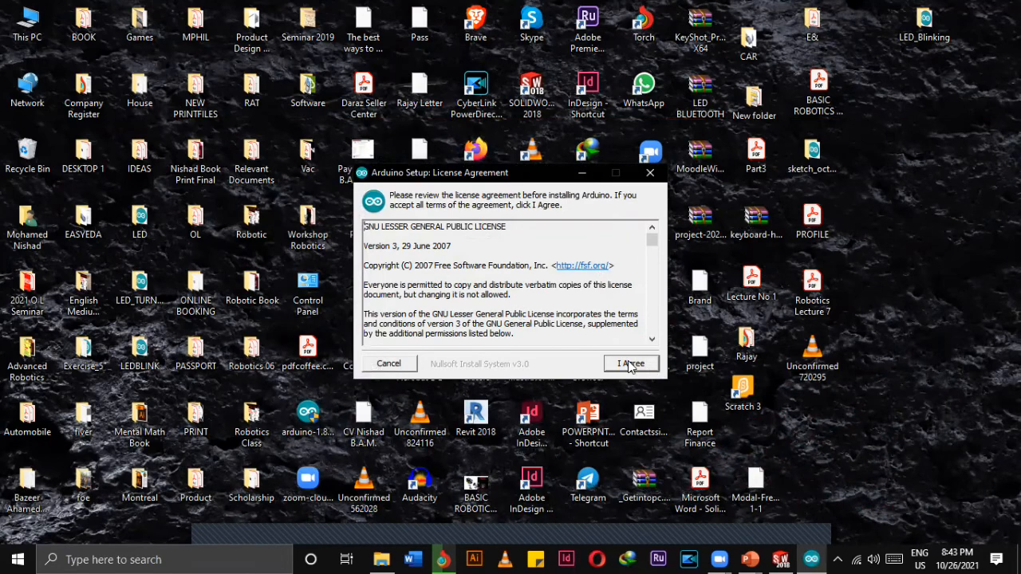
# - Agree to the license and continue with all components selected
pyautogui.click(631, 364)
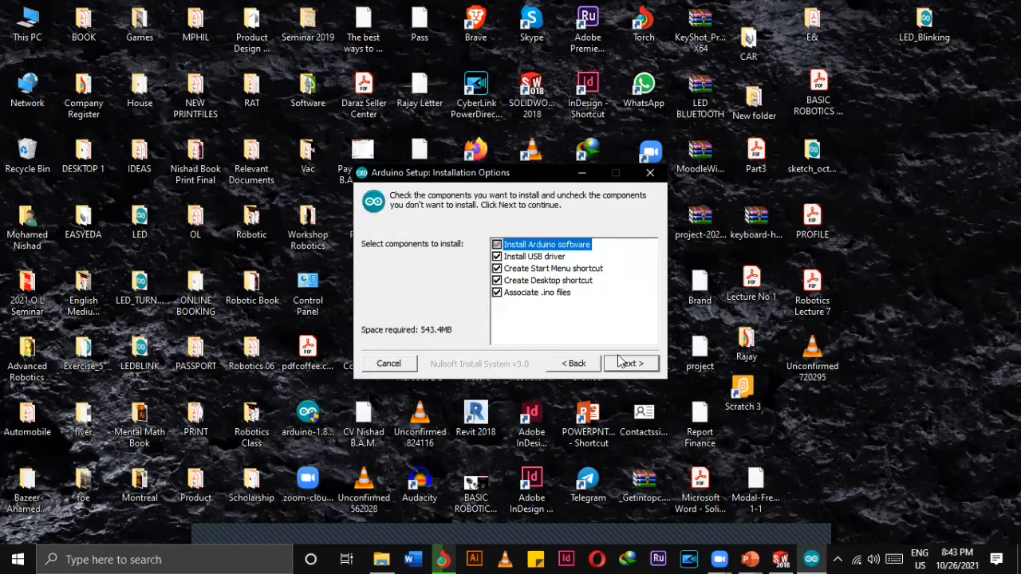
pyautogui.moveTo(549, 306)
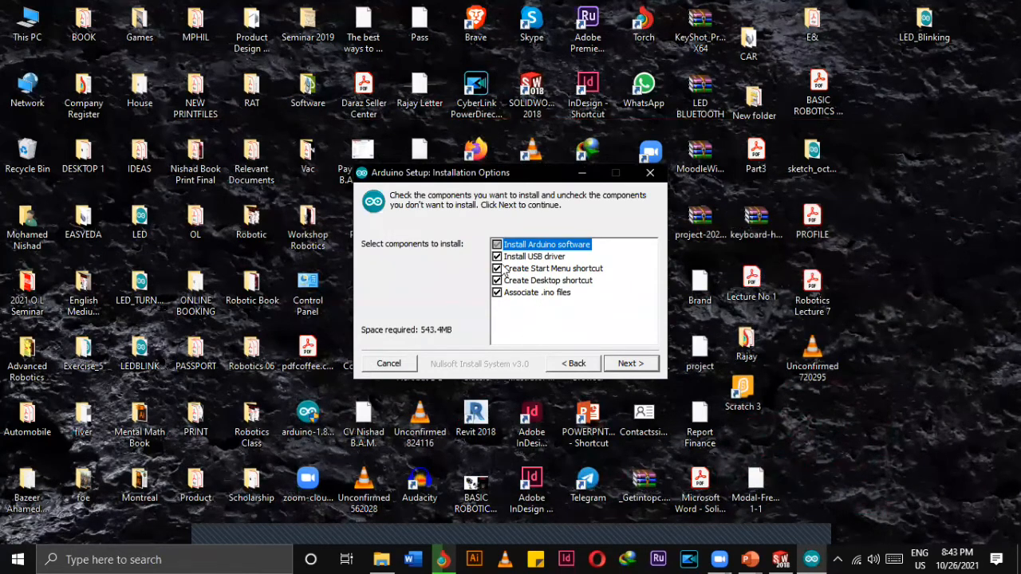
pyautogui.moveTo(514, 260)
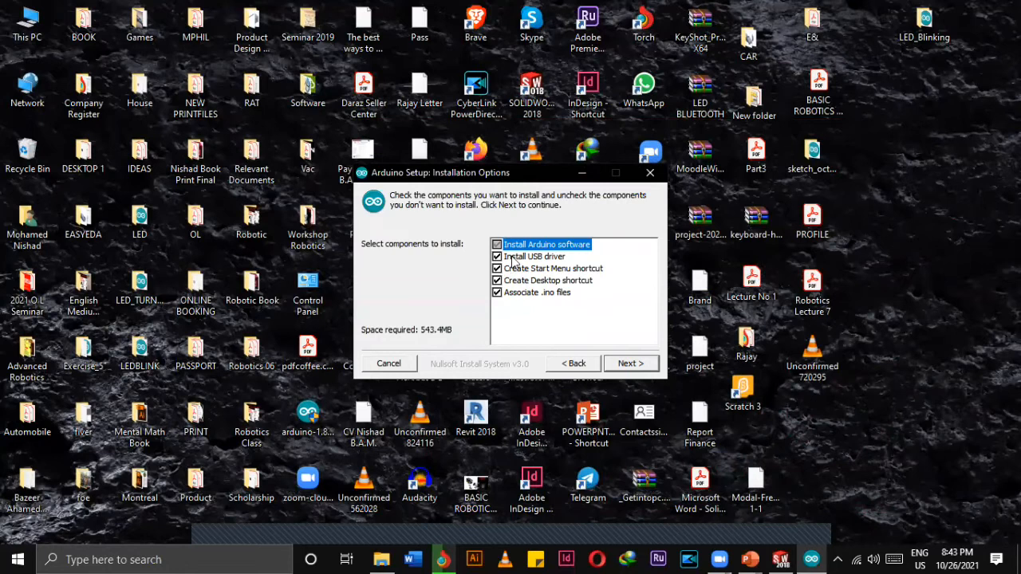
pyautogui.moveTo(492, 237)
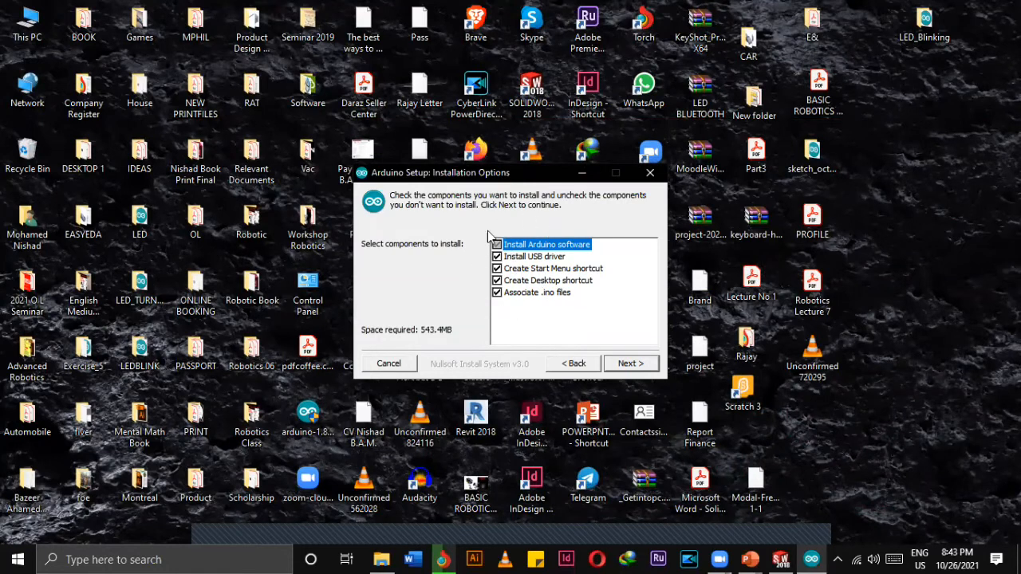
pyautogui.click(628, 364)
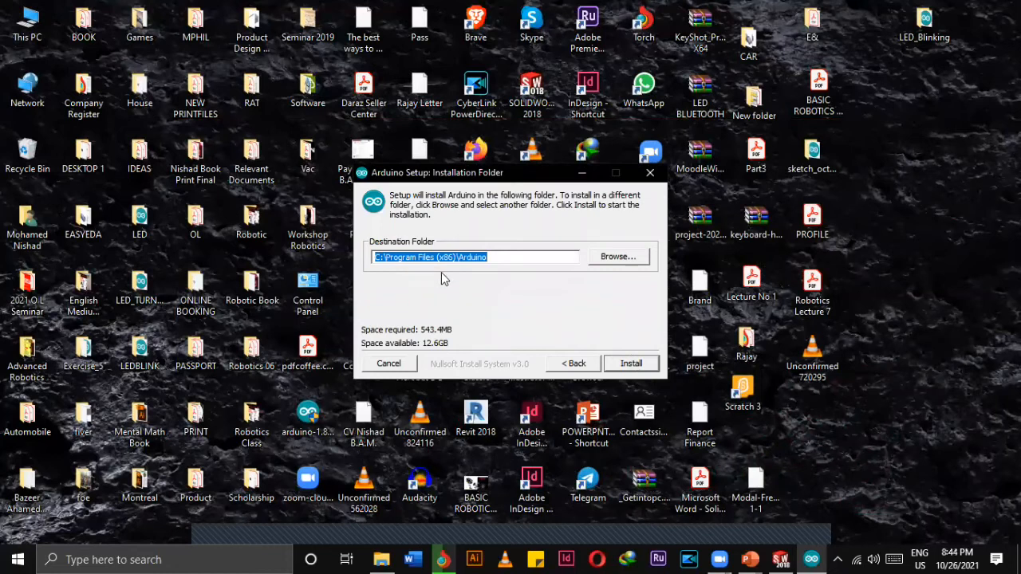
pyautogui.moveTo(466, 297)
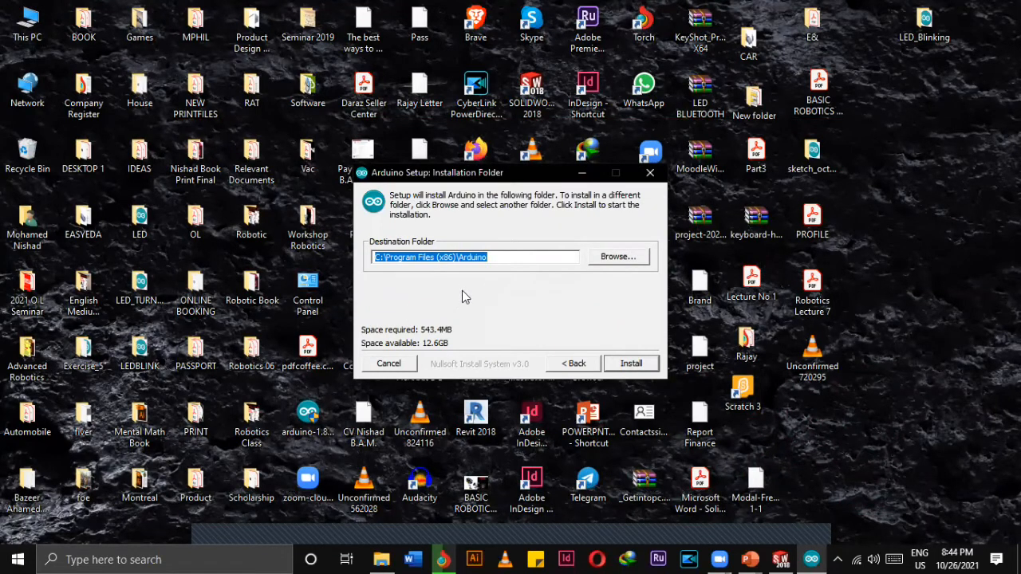
pyautogui.moveTo(413, 284)
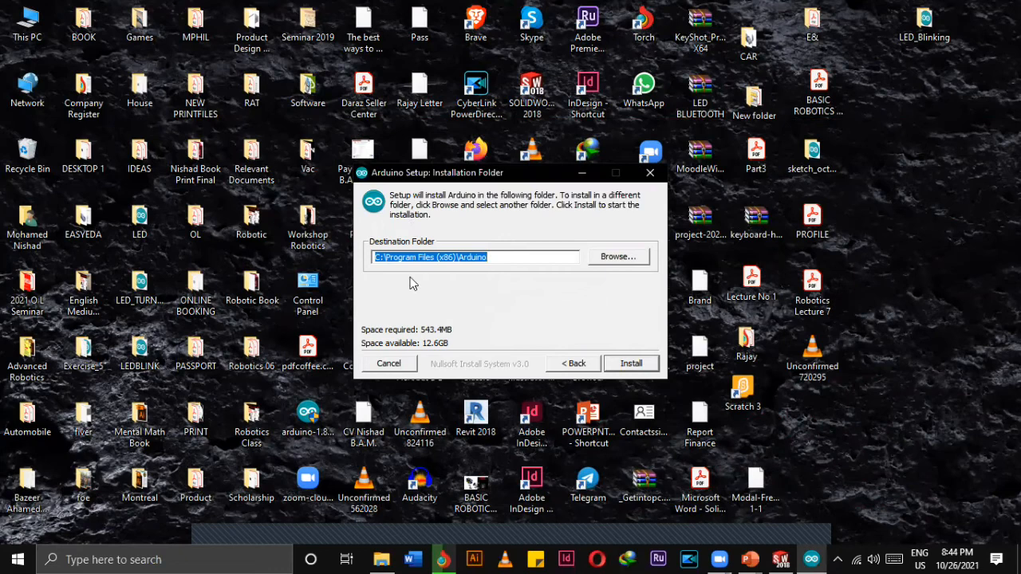
pyautogui.moveTo(609, 349)
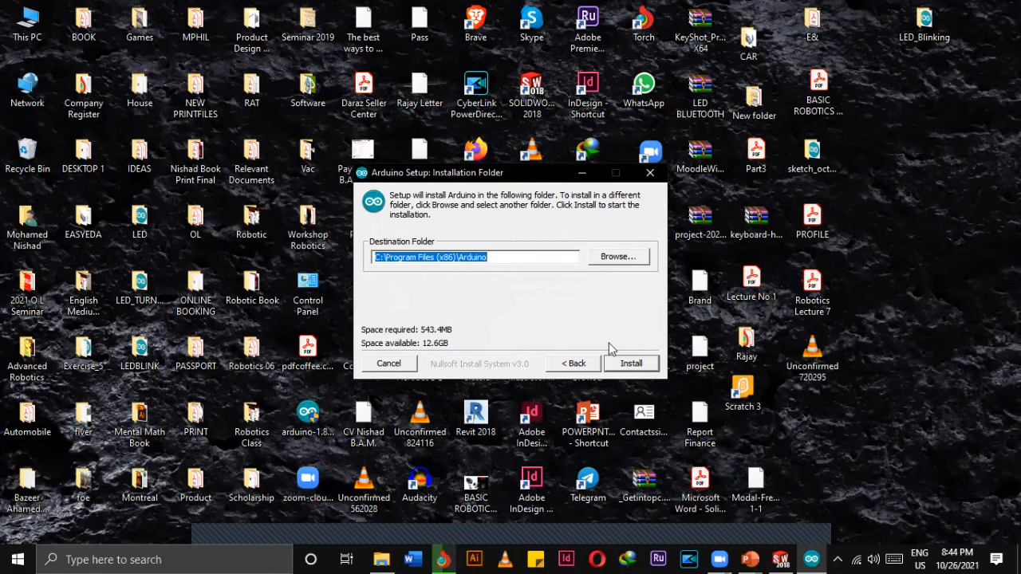
# - Install to C:\Program Files (x86)\Arduino with details shown, then close the completed setup
pyautogui.click(630, 364)
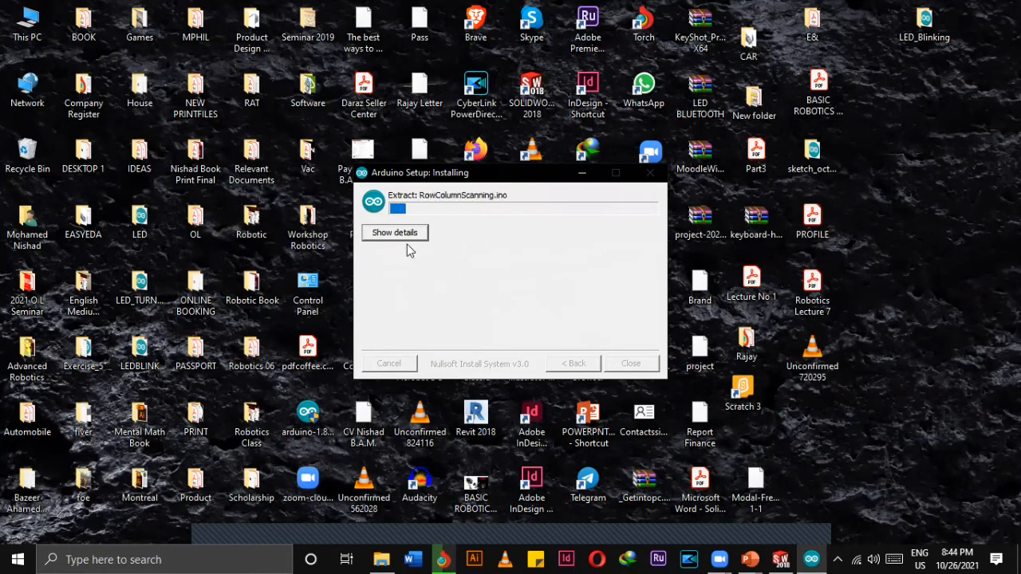
pyautogui.click(394, 233)
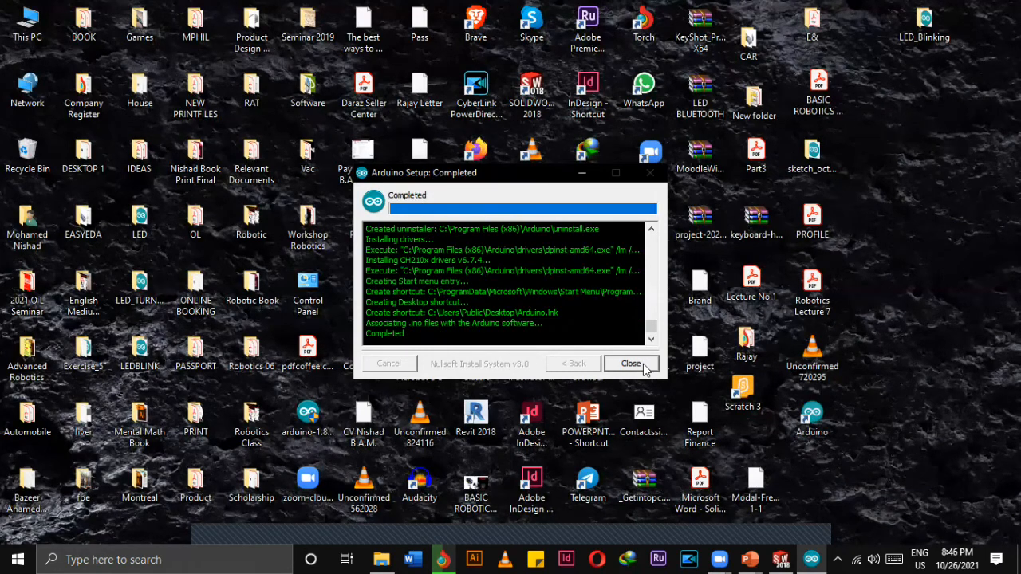
pyautogui.click(631, 364)
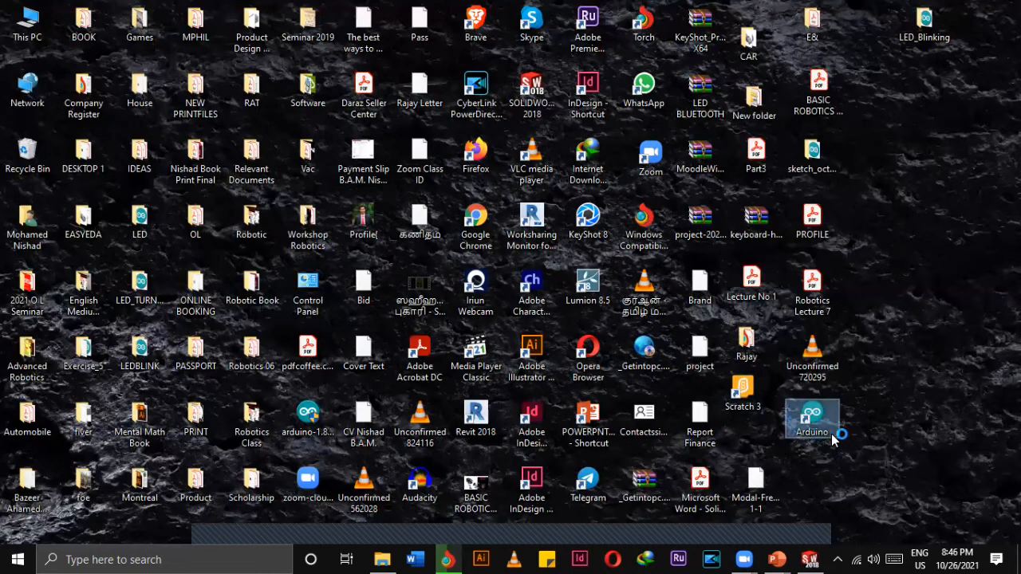
pyautogui.moveTo(843, 434)
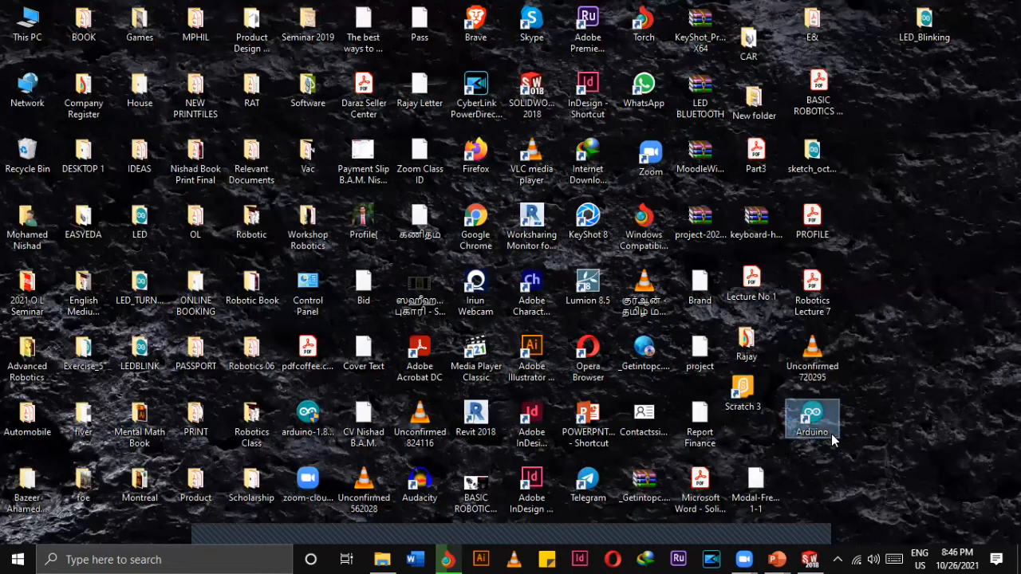
# - Launch the Arduino IDE from its new desktop shortcut to reach the splash screen
pyautogui.doubleClick(811, 415)
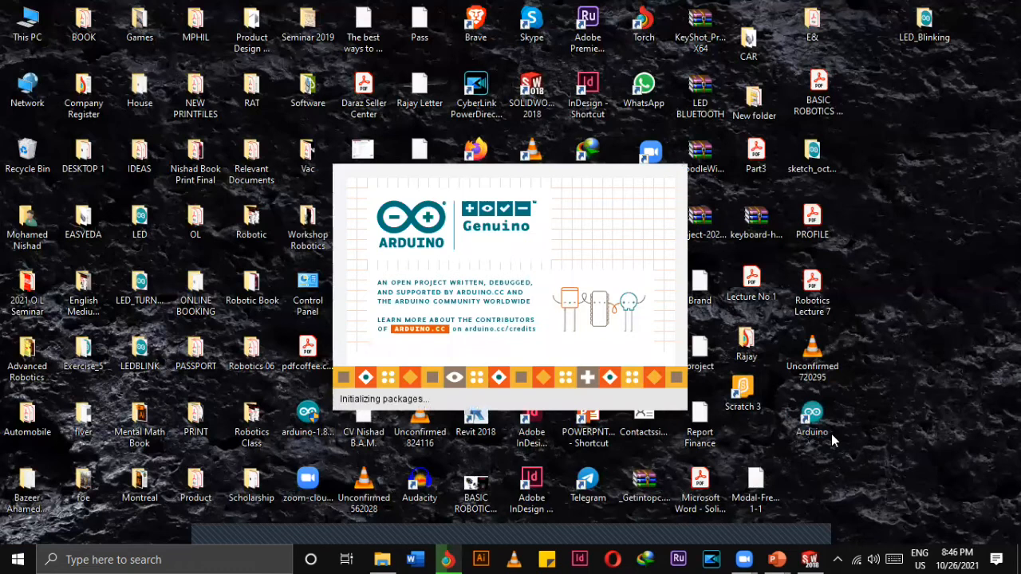